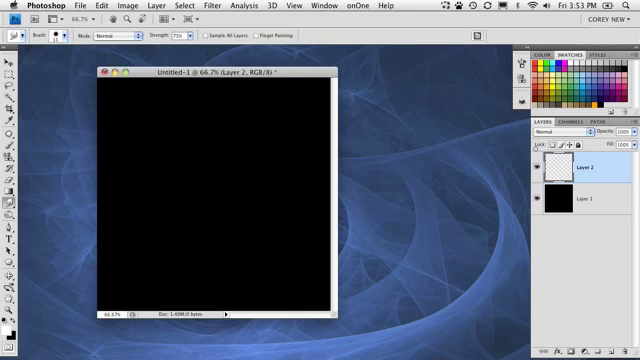
Convert Layer 2 into a 3D cone using 3D > New Shape From Layer > Cone.
left_click(290, 11)
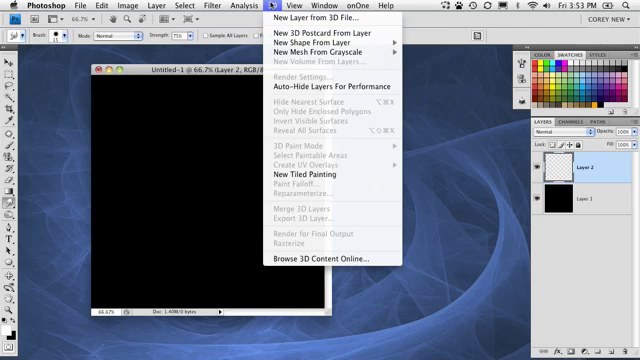
mouse_move(310, 49)
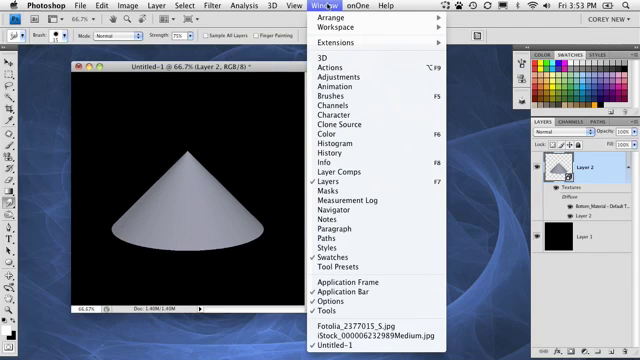
Show the 3D panel listing the cone's Bottom and Cone meshes.
left_click(318, 67)
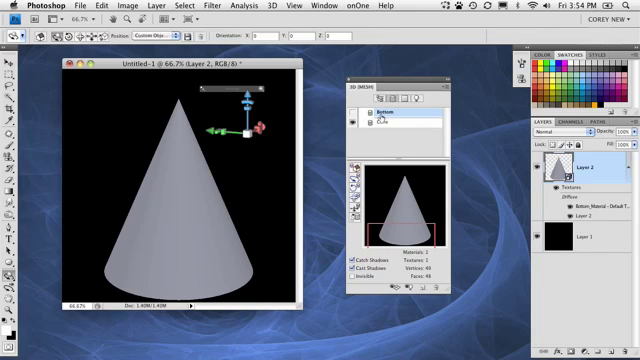
Switch to the cone's Materials view in the 3D panel.
left_click(382, 128)
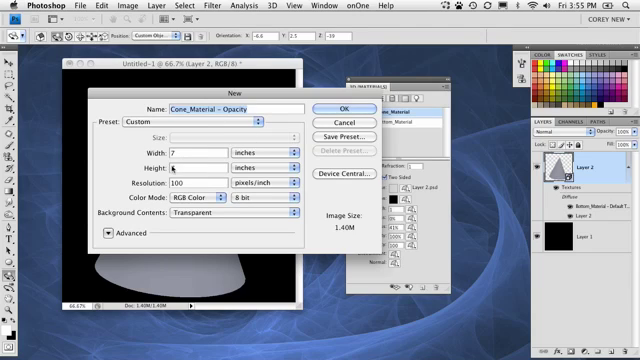
Confirm the new 'Cone_Material - Opacity' texture in the New dialog.
left_click(350, 109)
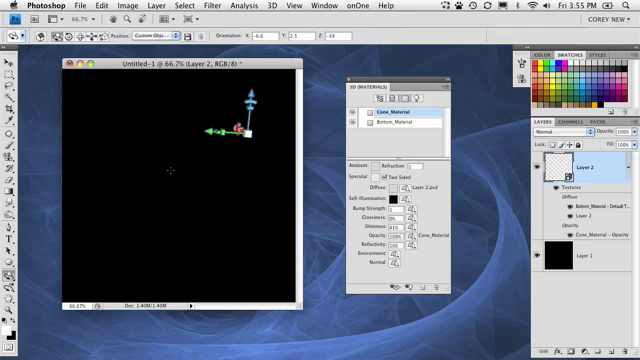
mouse_move(206, 224)
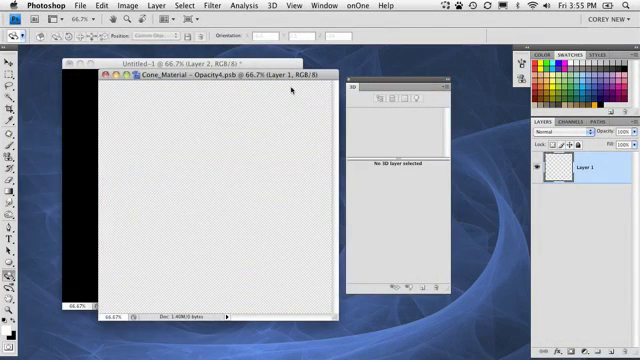
mouse_move(478, 125)
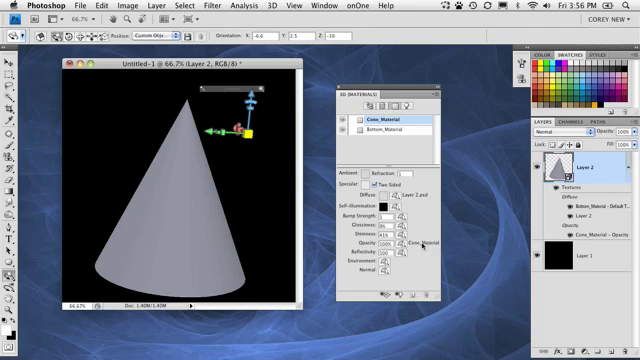
Open the Cone_Material opacity texture and fill its new layer with 50% gray.
left_click(422, 245)
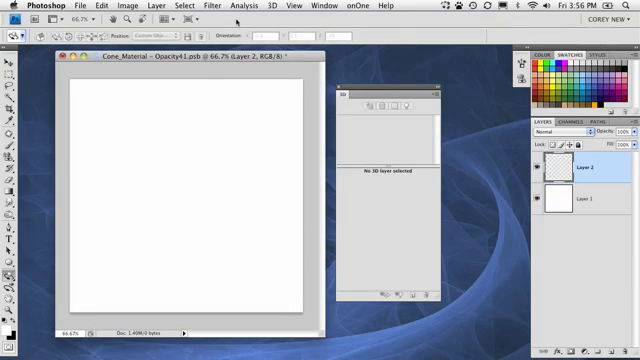
left_click(208, 9)
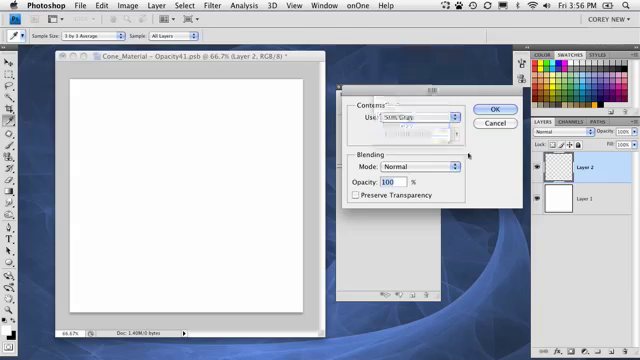
left_click(492, 109)
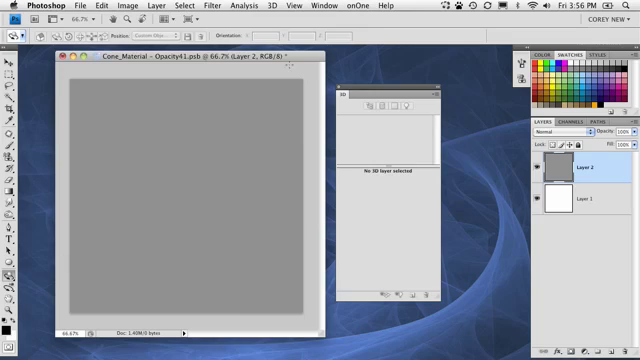
Render vertical Fibers on the gray layer, then open Motion Blur.
left_click(208, 8)
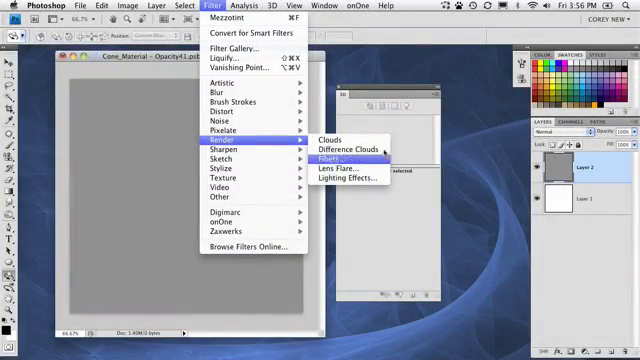
left_click(345, 157)
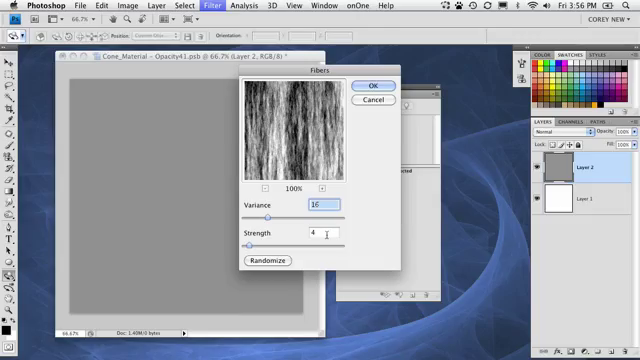
left_click(372, 85)
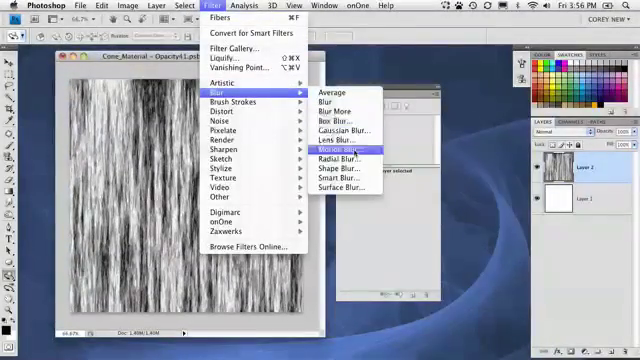
left_click(347, 147)
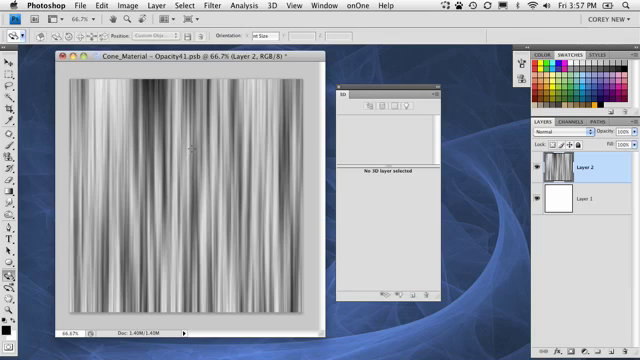
mouse_move(448, 138)
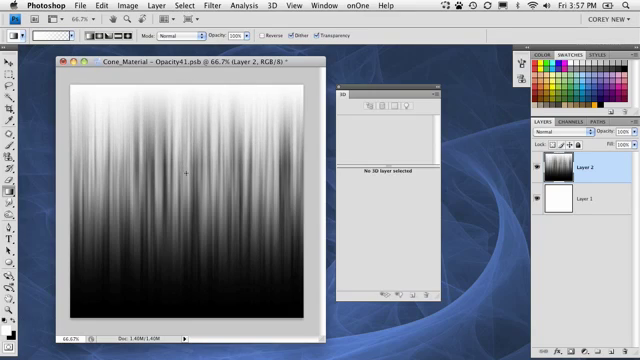
mouse_move(197, 96)
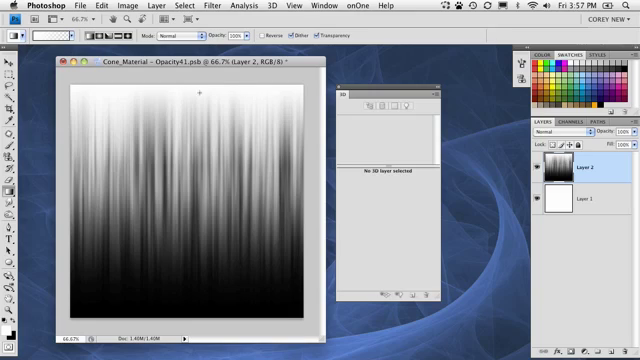
mouse_move(277, 90)
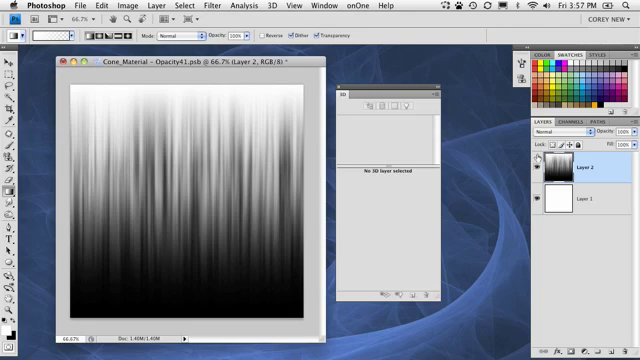
Apply Polar Coordinates with Rectangular to Polar to the streaked texture.
left_click(205, 7)
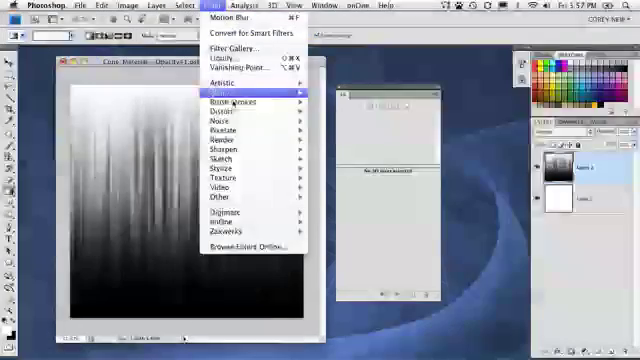
mouse_move(225, 115)
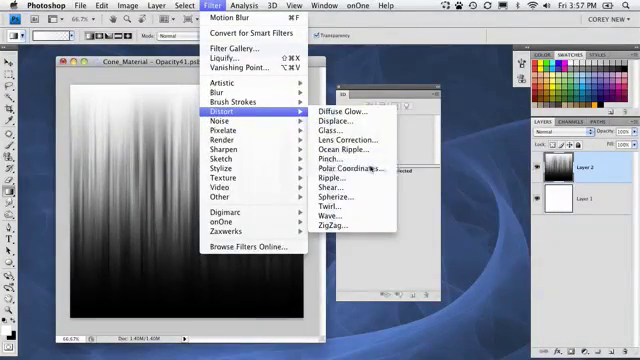
left_click(347, 168)
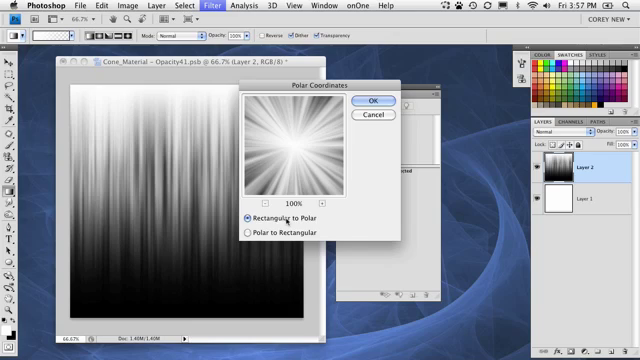
left_click(371, 100)
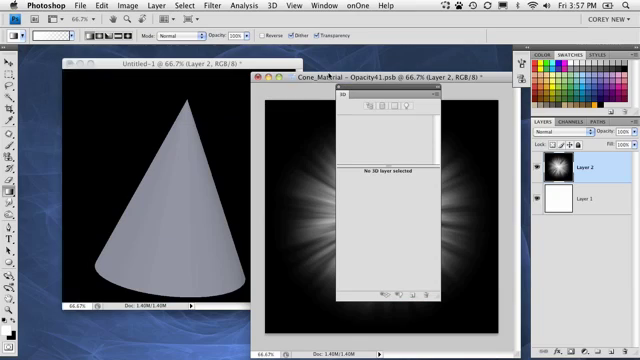
mouse_move(190, 100)
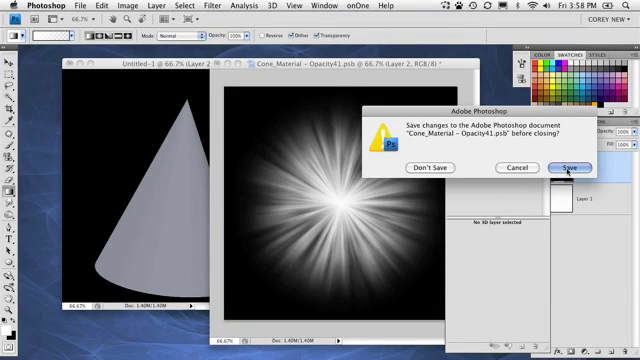
Save the closed texture and set Global Ambient Color to white (255,255,255).
left_click(567, 167)
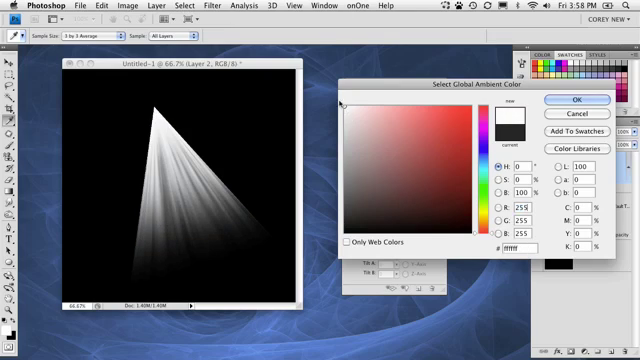
left_click(568, 98)
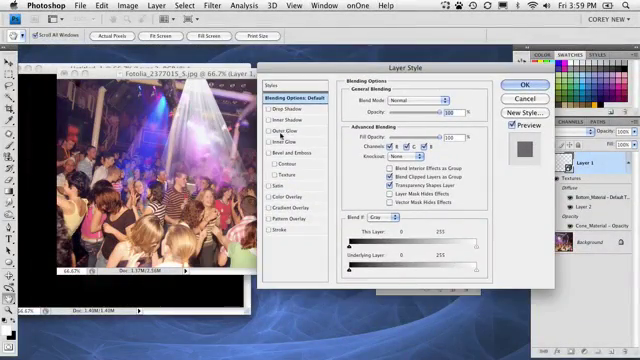
Enable Outer Glow in Layer 1's Layer Style for the light beam.
left_click(290, 129)
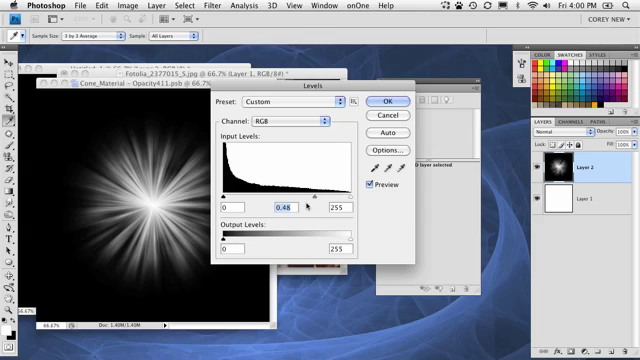
Apply Levels with midtone 0.48 to the Cone_Material opacity texture.
left_click(383, 101)
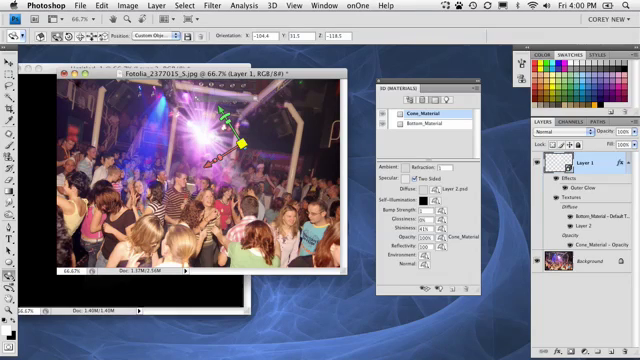
Drag with the 3D Object Scale tool to resize the cone beam over the stage light.
left_click_drag(245, 146, 240, 140)
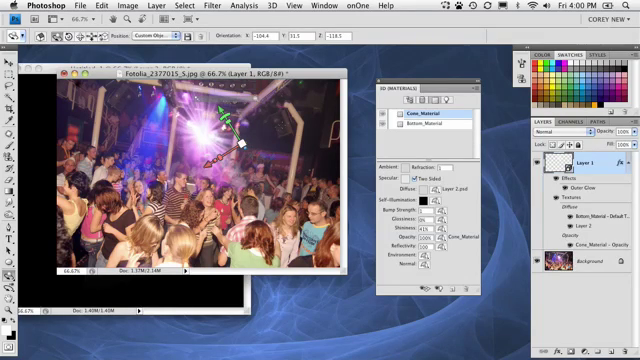